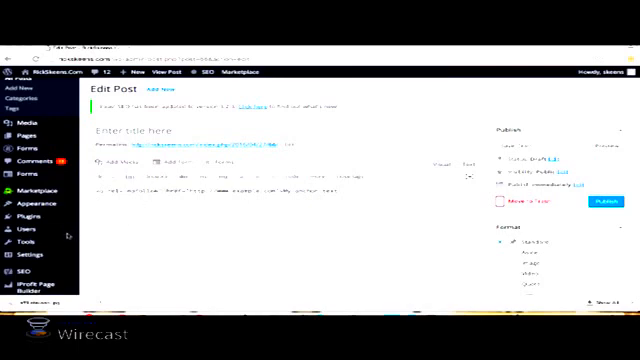
Scroll the admin sidebar down to reveal the Pretty Link submenu.
scroll(down, 3)
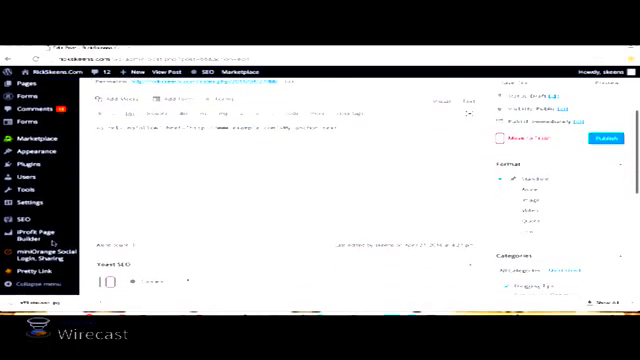
scroll(down, 3)
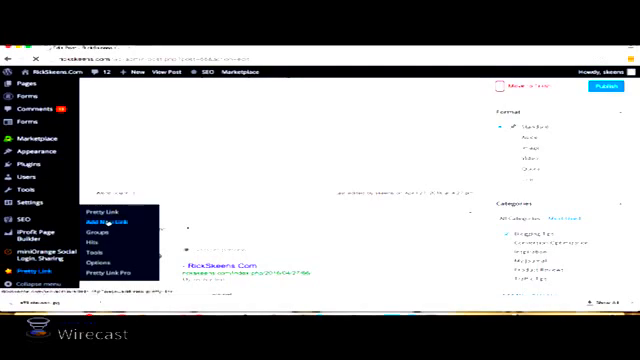
Open the Pretty Link Add New Link form with its Target URL field.
click(118, 215)
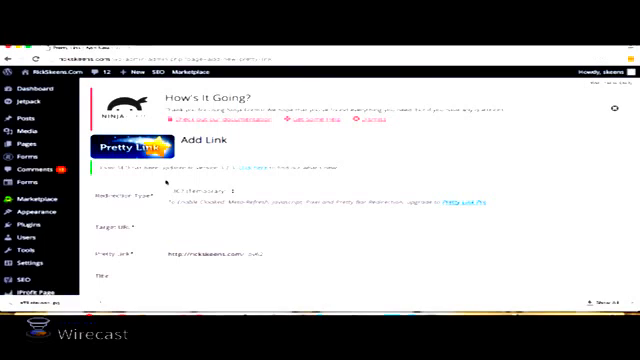
scroll(down, 3)
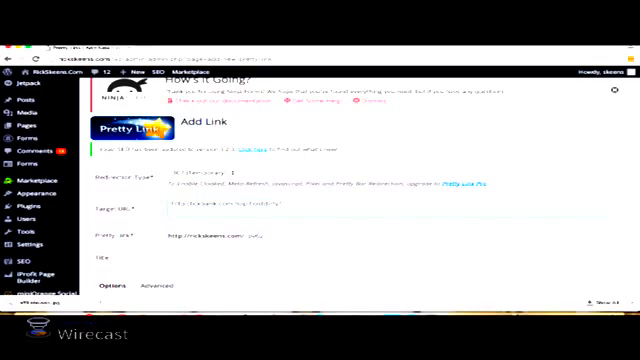
Scroll to the Options area showing Group, Nofollow SEO and Tracking settings.
scroll(down, 3)
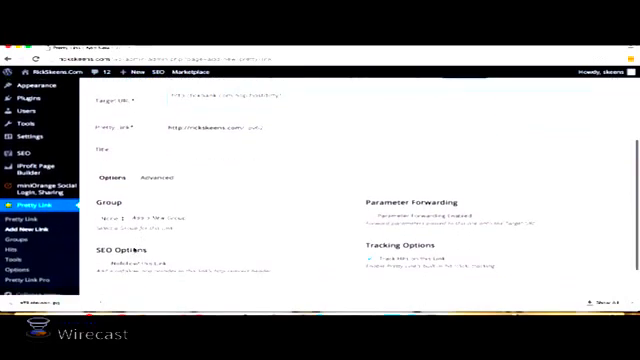
scroll(down, 3)
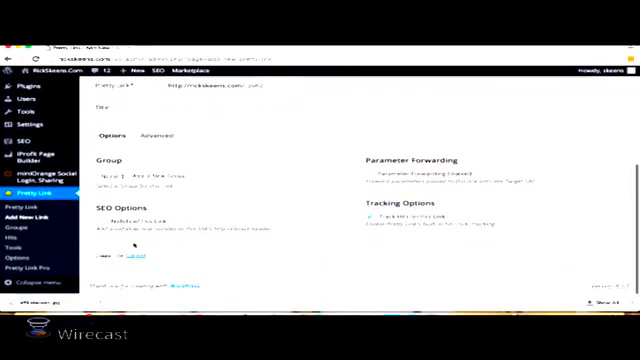